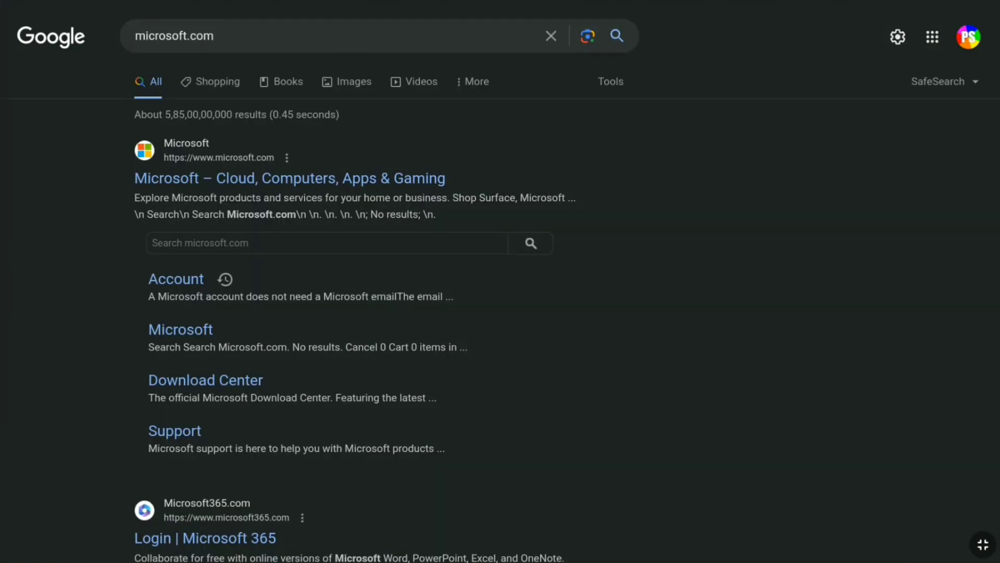
mouse_move(653, 280)
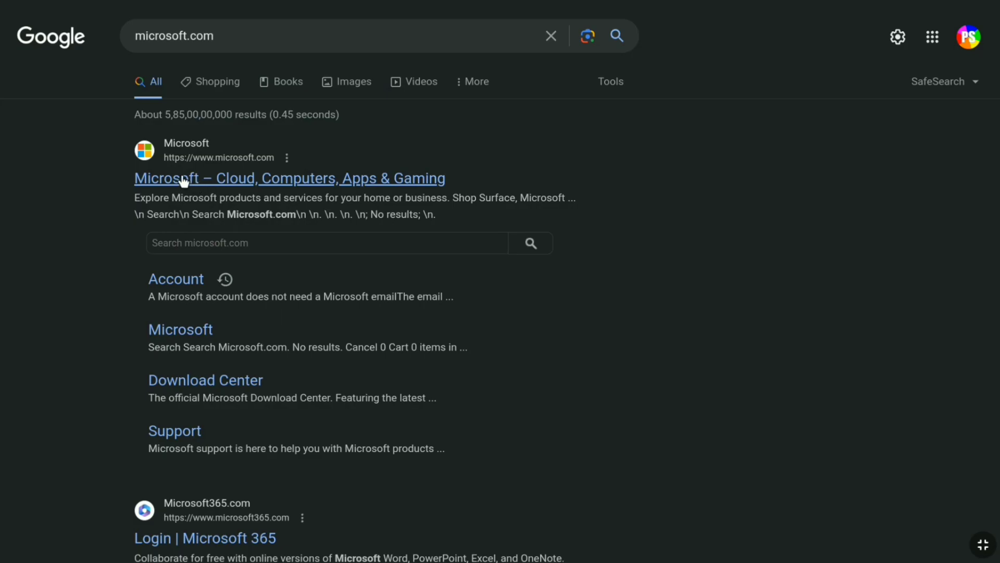
Step: Open the official Microsoft website from the Google results for microsoft.com
left_click(288, 178)
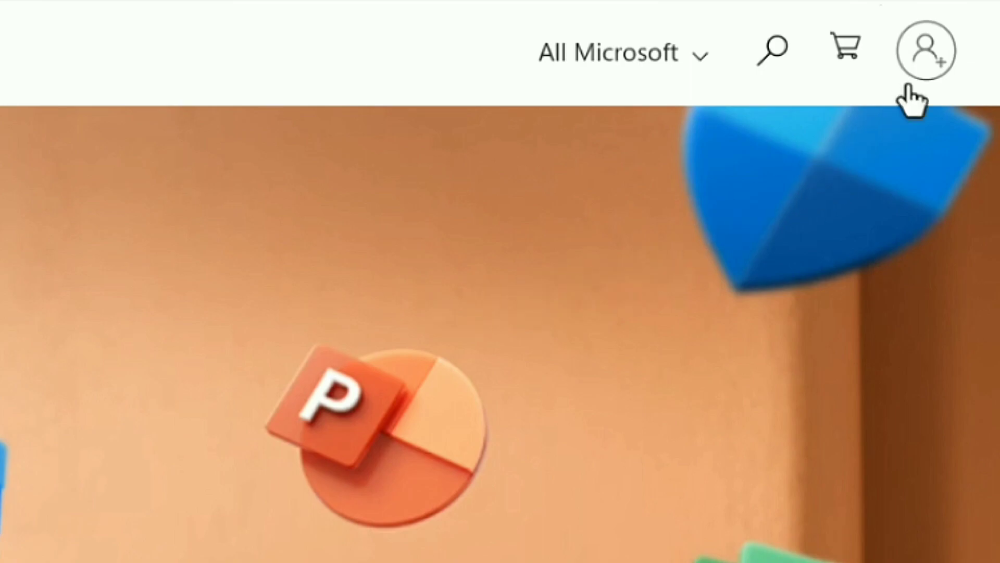
Step: Sign in to the Microsoft account so the homepage shows it signed in
left_click(925, 50)
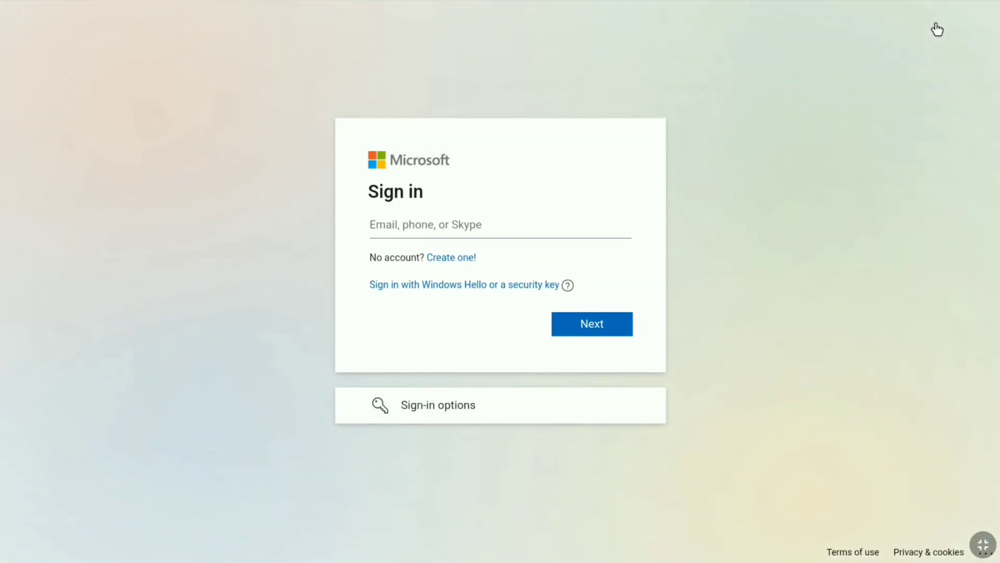
mouse_move(937, 30)
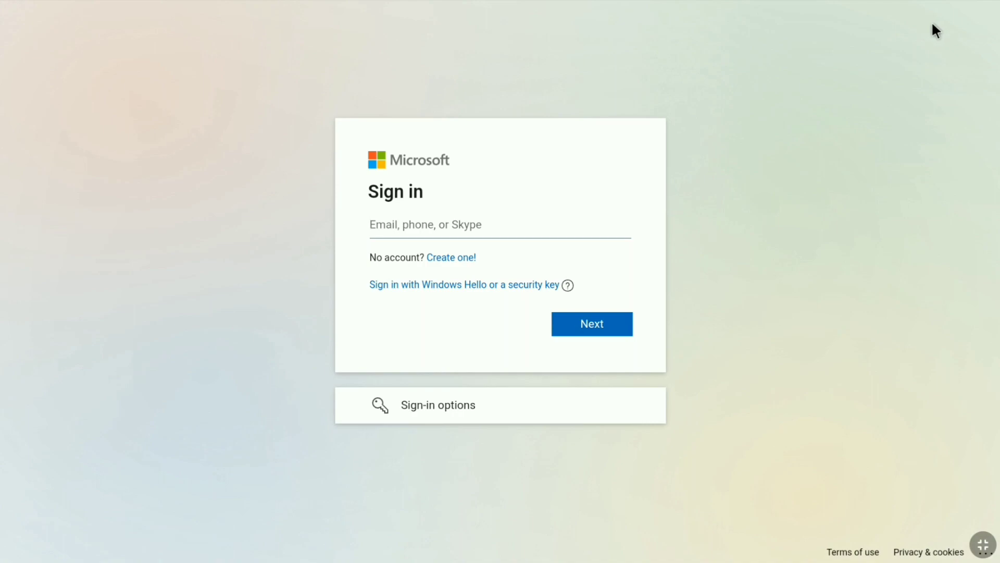
left_click(591, 323)
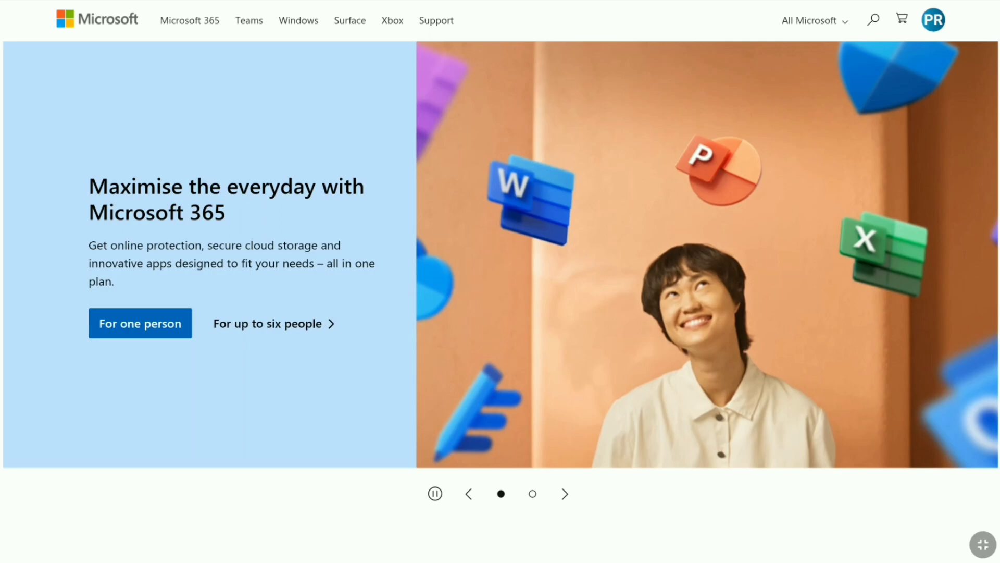
mouse_move(519, 363)
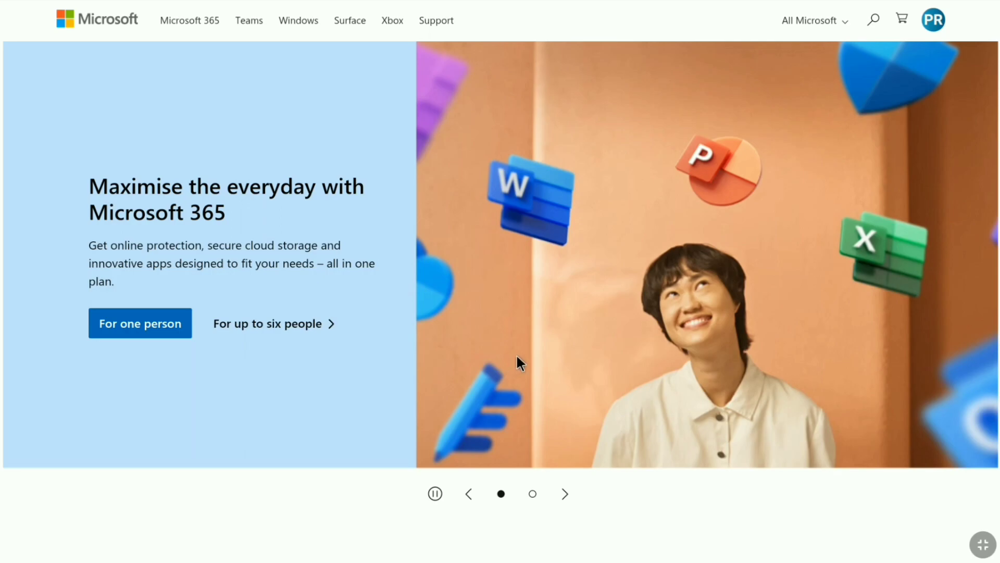
Step: Go from the profile menu to My Microsoft account, then to its Security settings
left_click(932, 20)
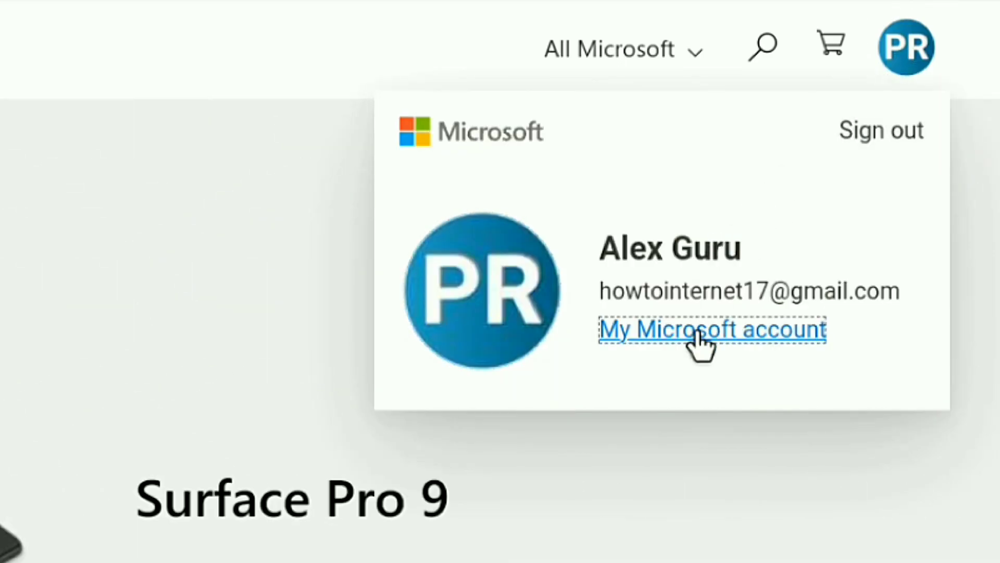
left_click(712, 330)
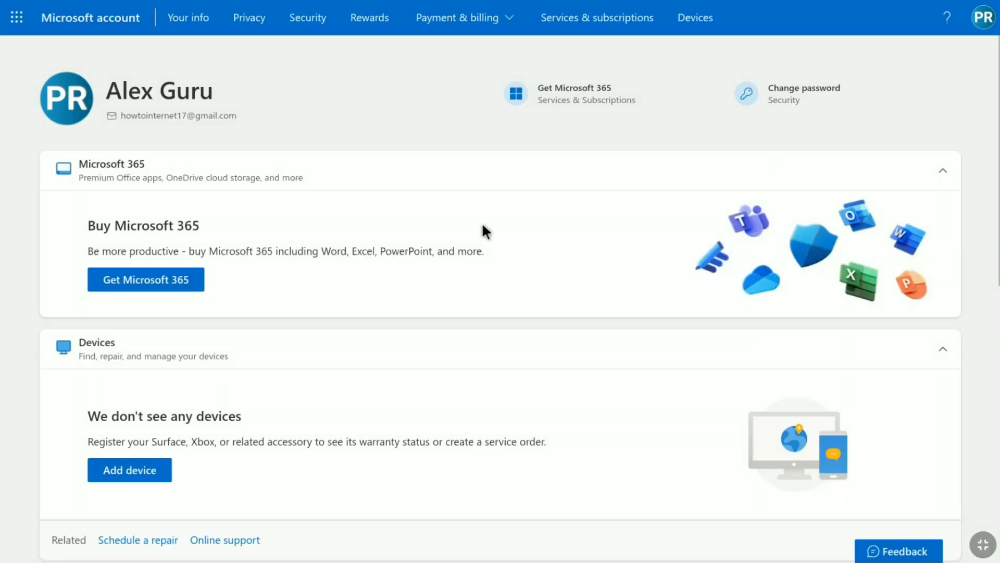
mouse_move(306, 18)
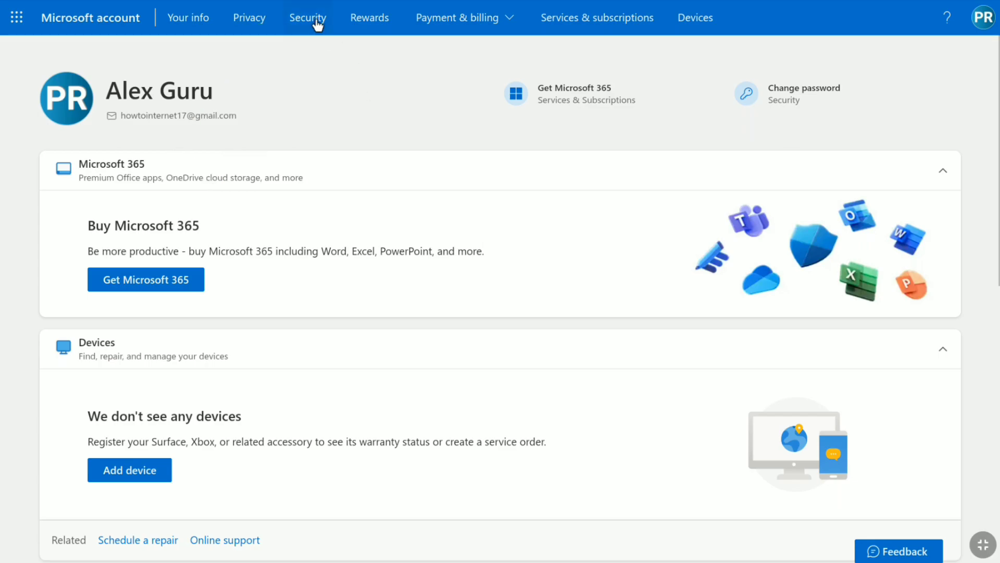
left_click(307, 18)
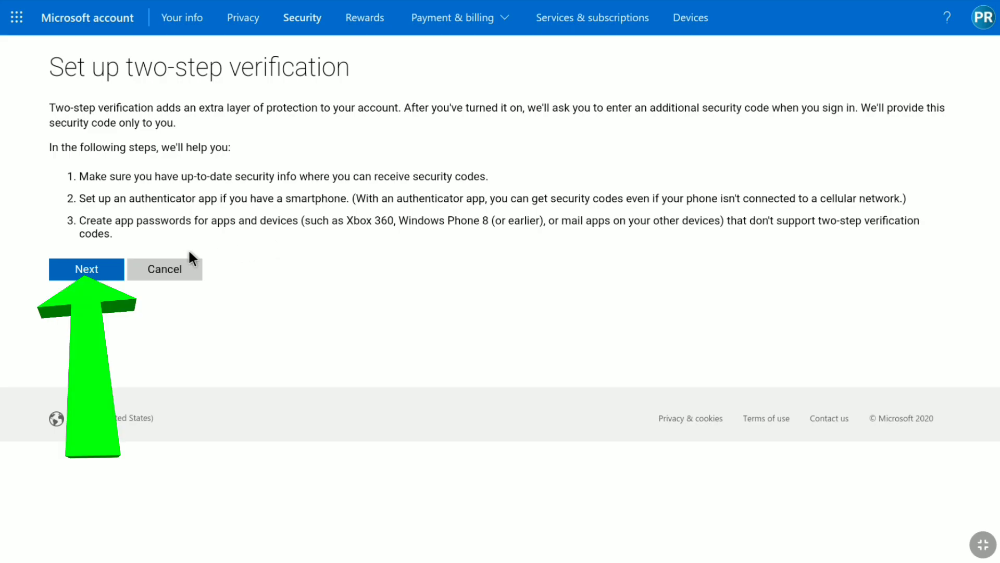
Step: Continue past the two-step verification setup introduction
left_click(86, 269)
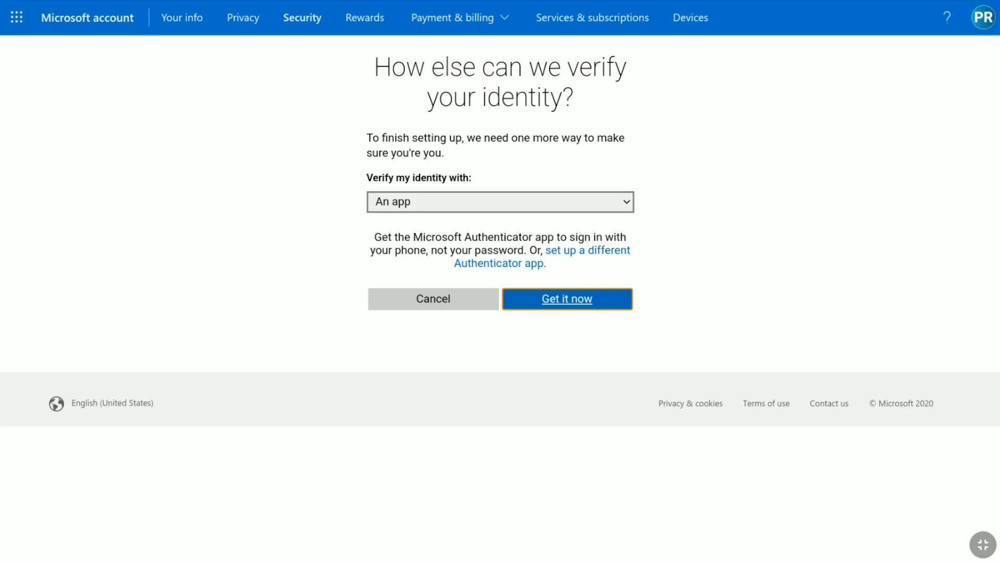
mouse_move(455, 232)
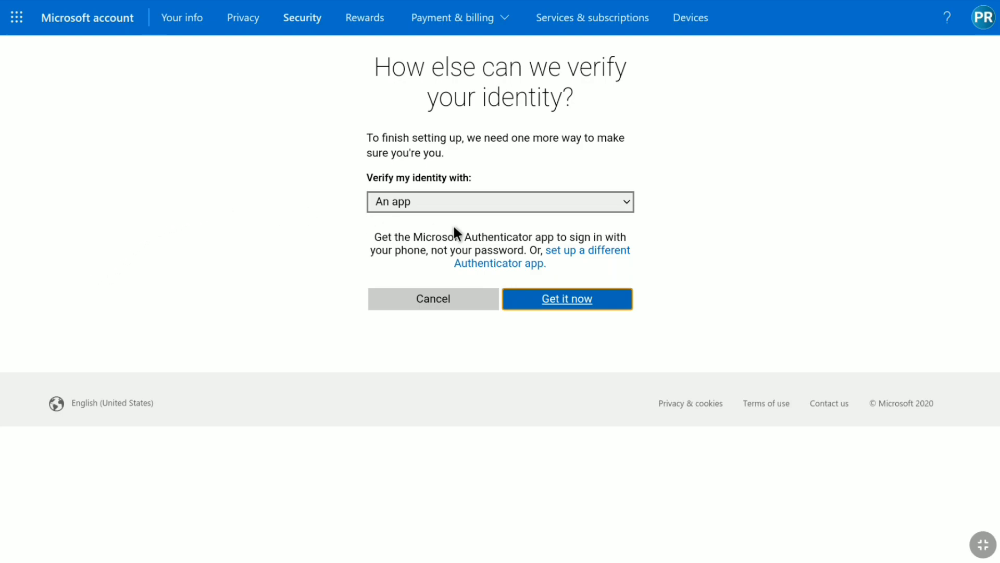
left_click(500, 201)
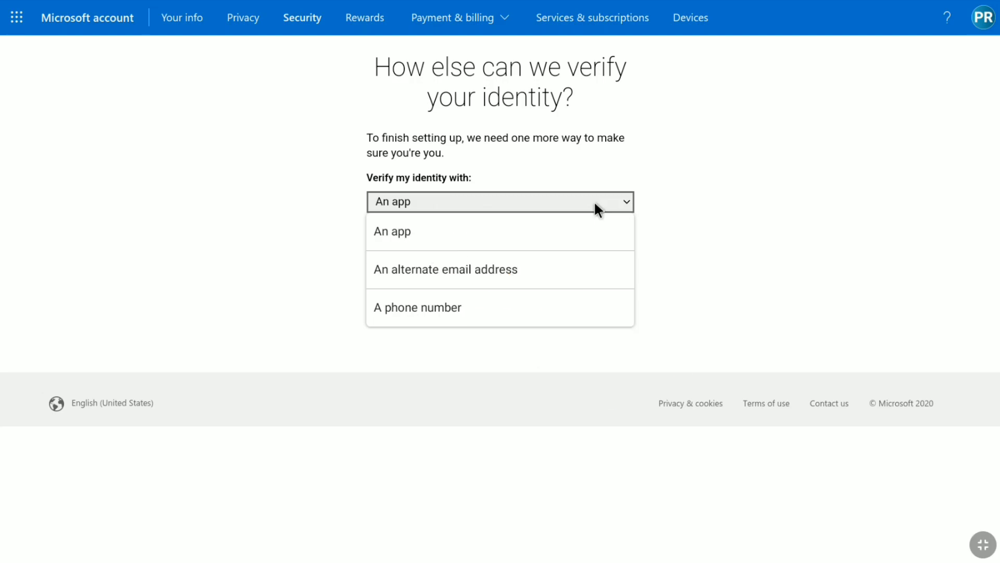
mouse_move(593, 214)
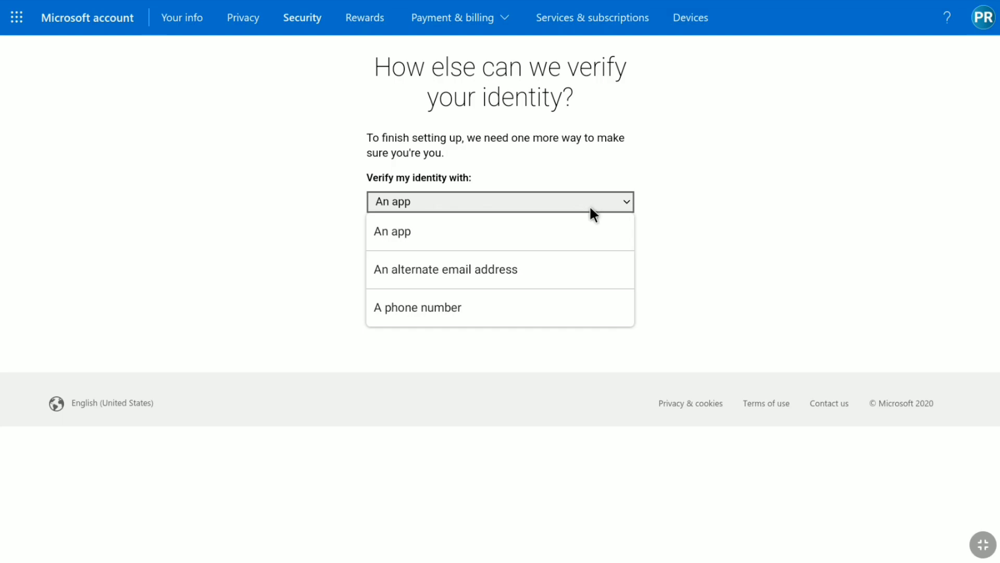
left_click(445, 269)
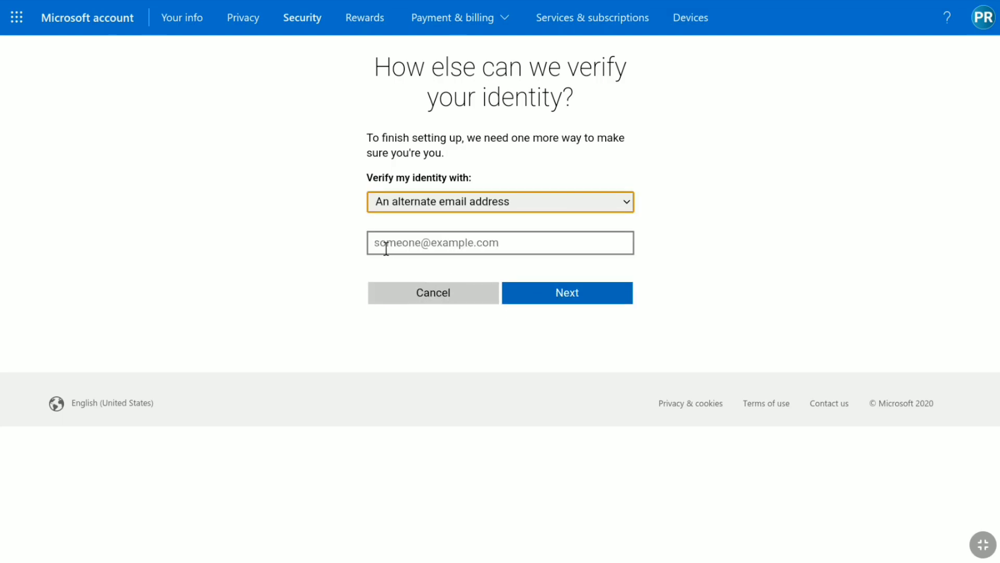
left_click(500, 243)
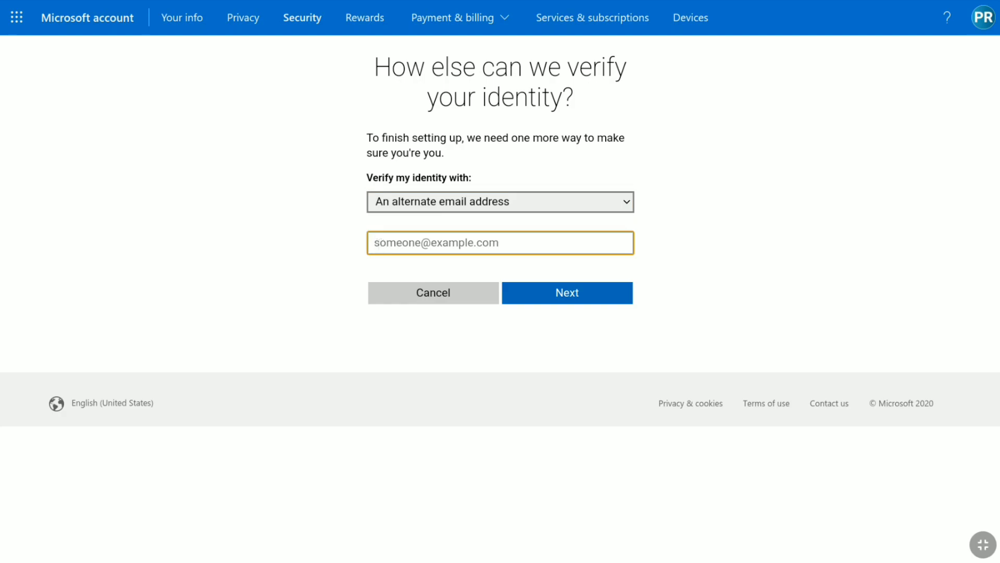
left_click(499, 243)
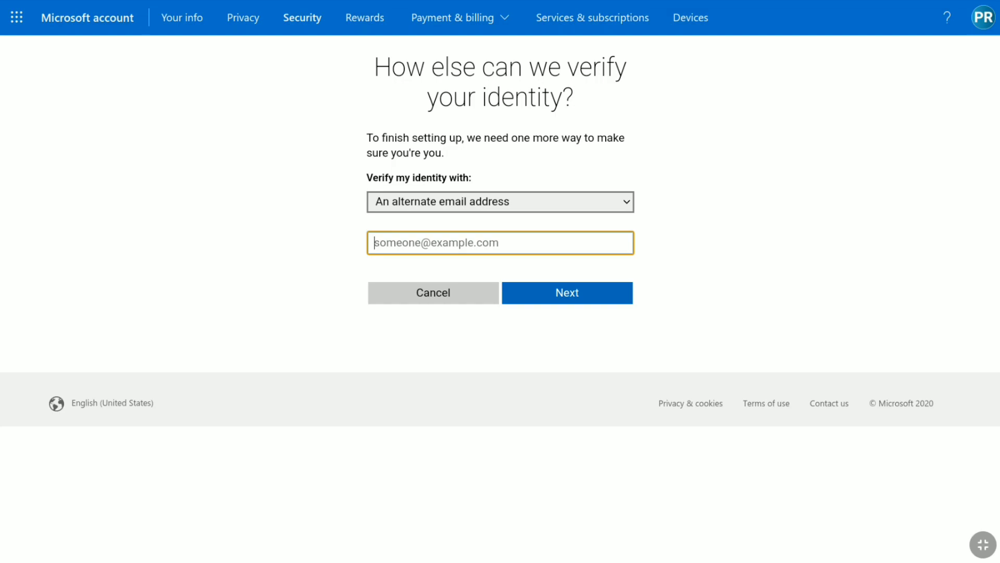
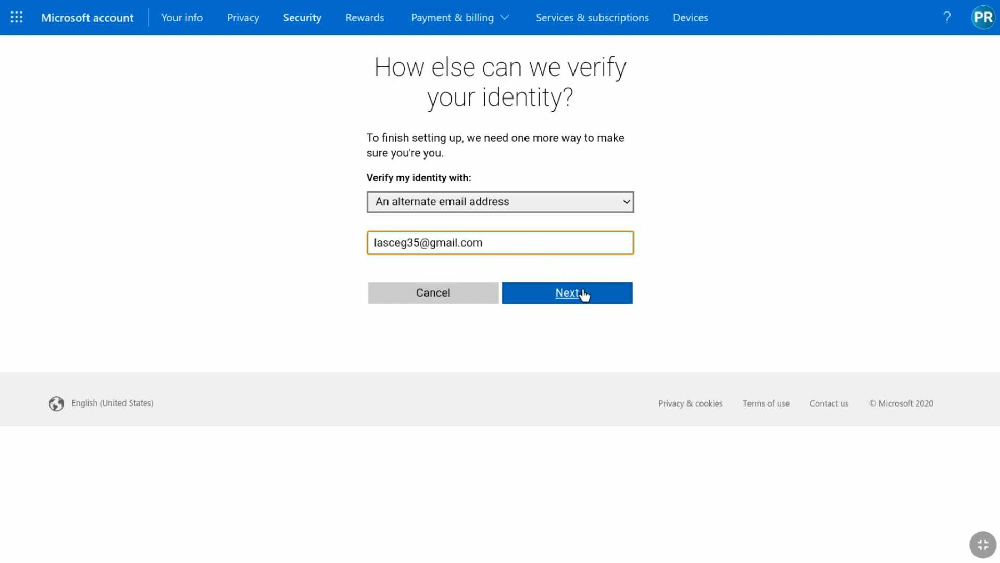
left_click(566, 292)
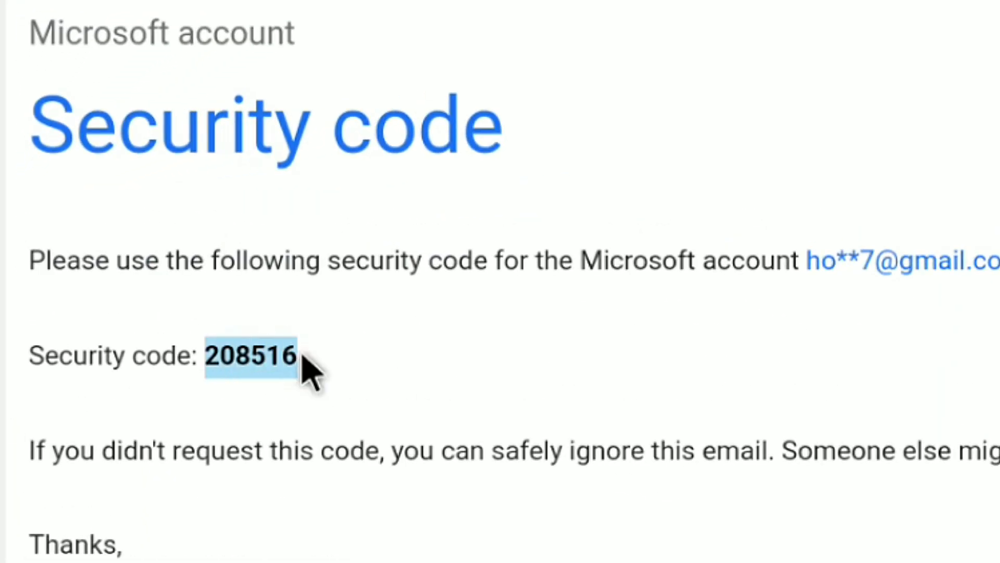
double_click(249, 355)
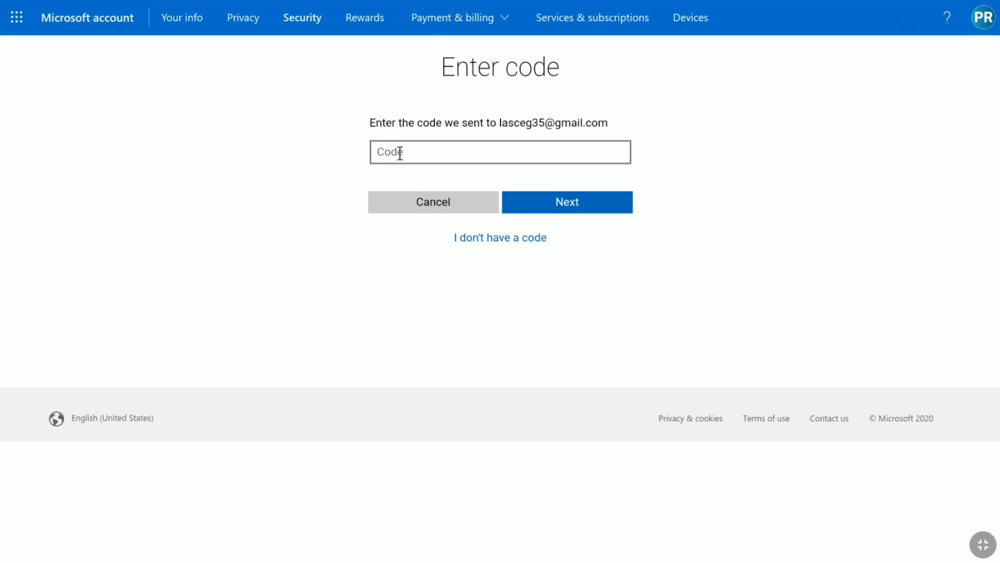
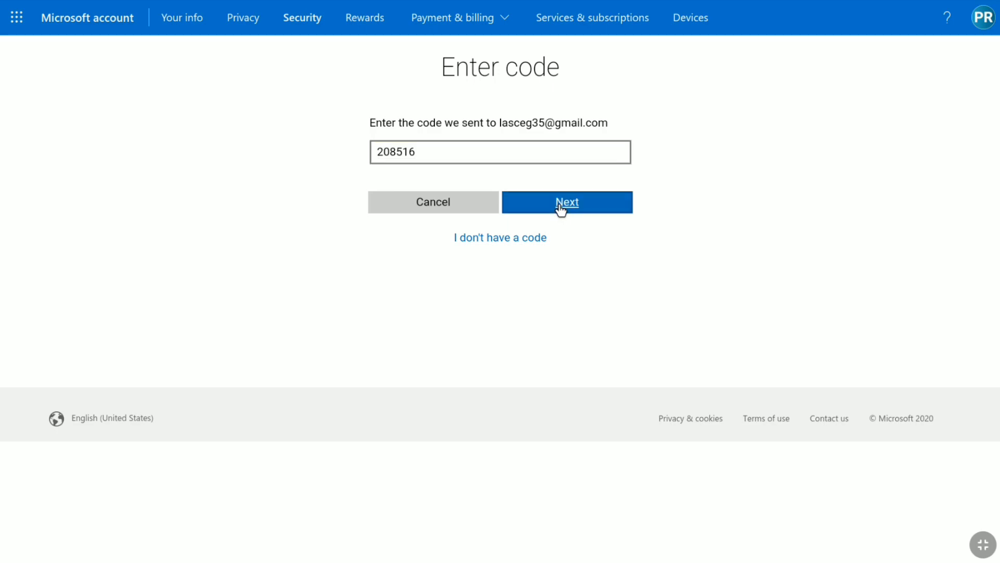
left_click(566, 201)
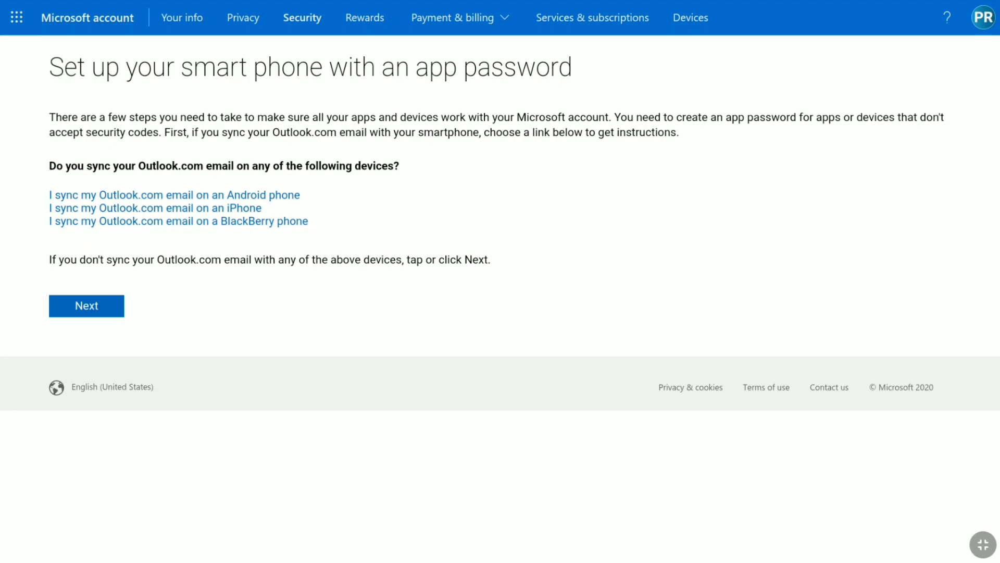
mouse_move(564, 210)
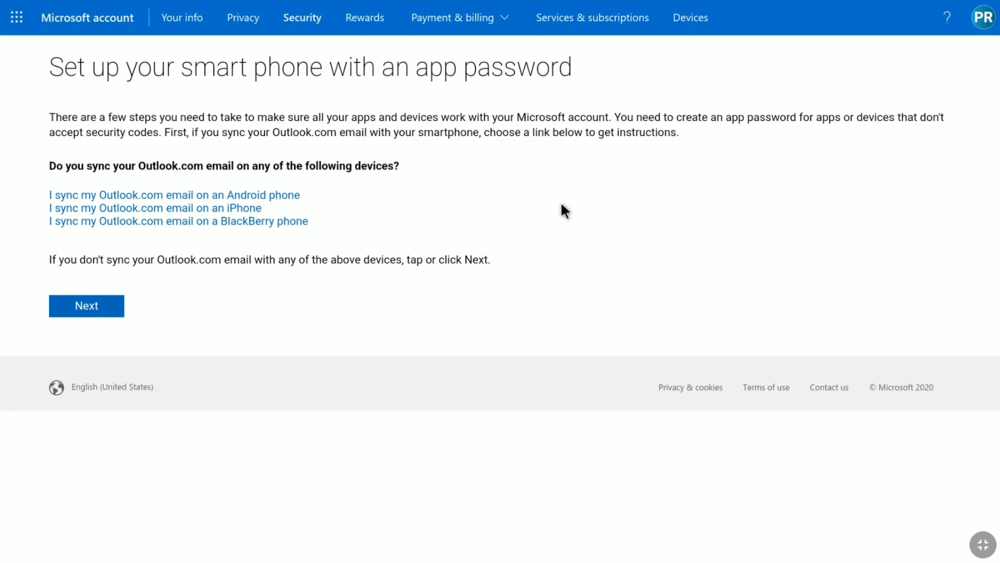
Step: Skip the app password pages and finish, leaving two-step verification ON
left_click(86, 305)
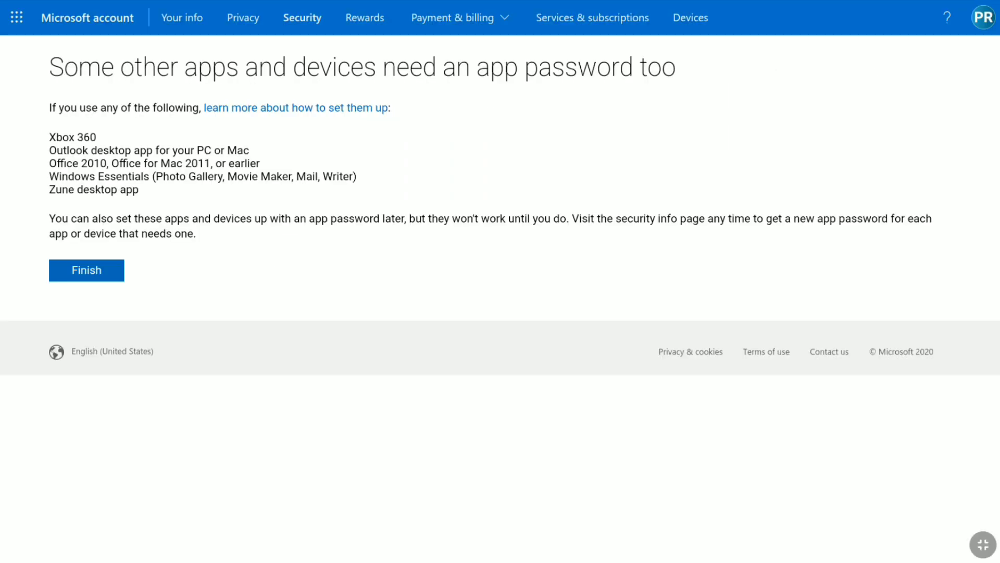
left_click(87, 270)
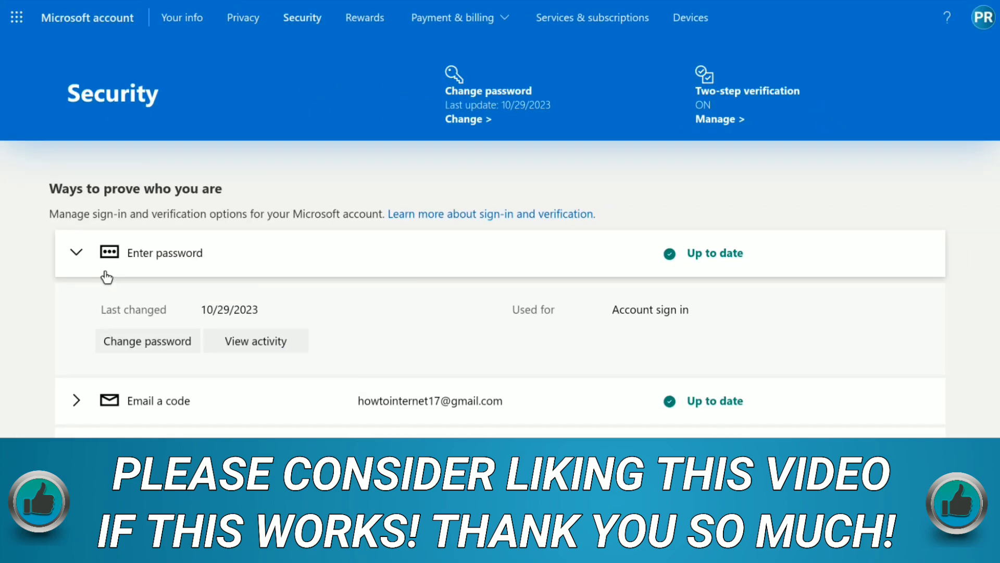
mouse_move(752, 106)
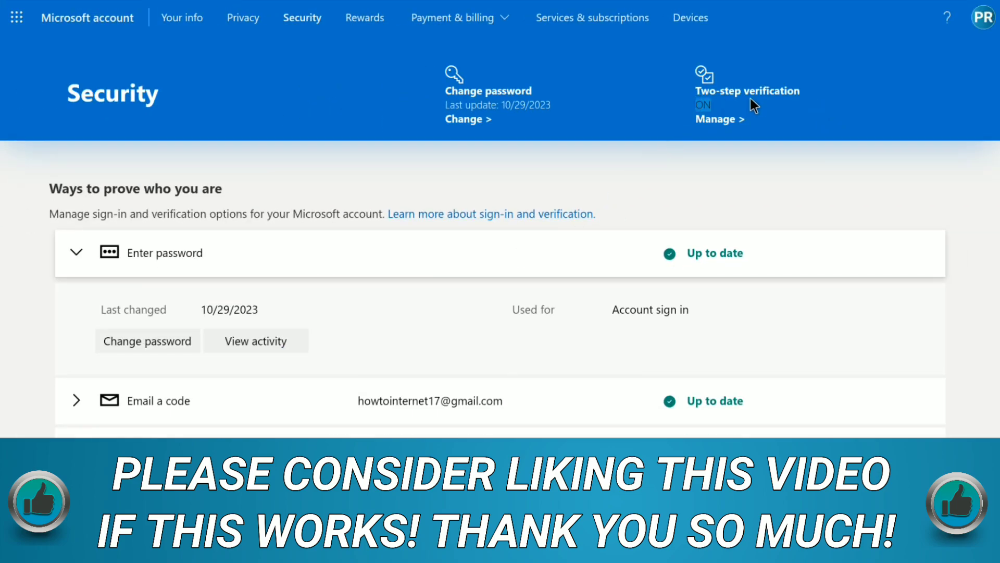